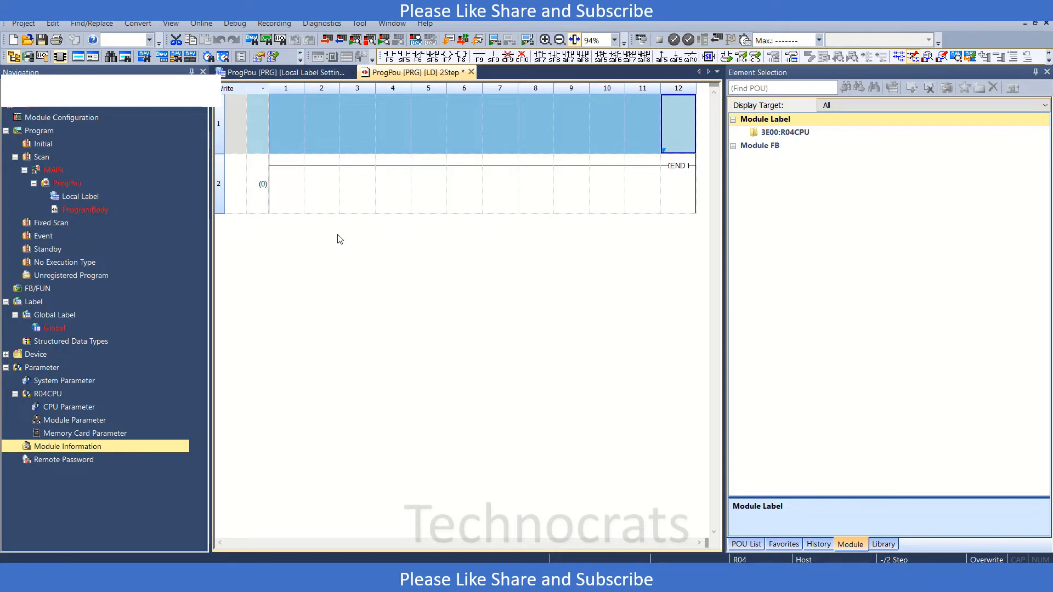
mouse_move(101, 458)
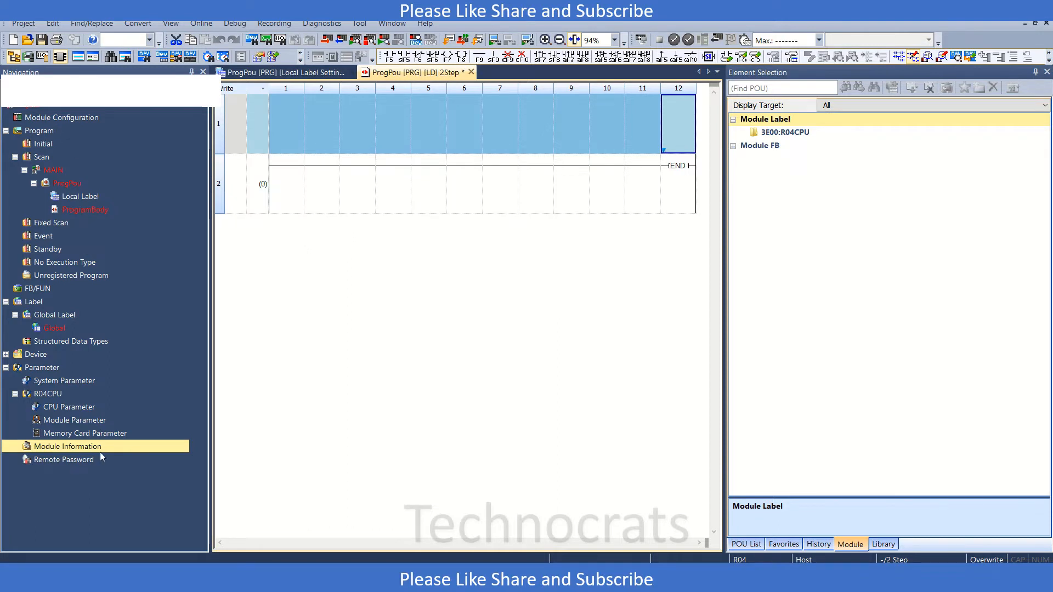
mouse_move(105, 459)
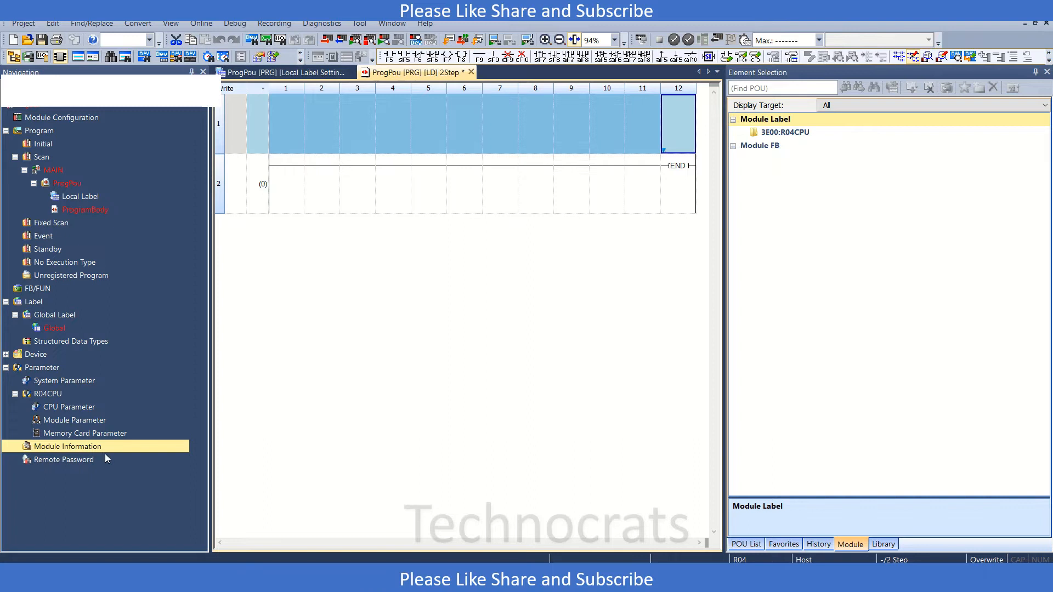
mouse_move(67, 450)
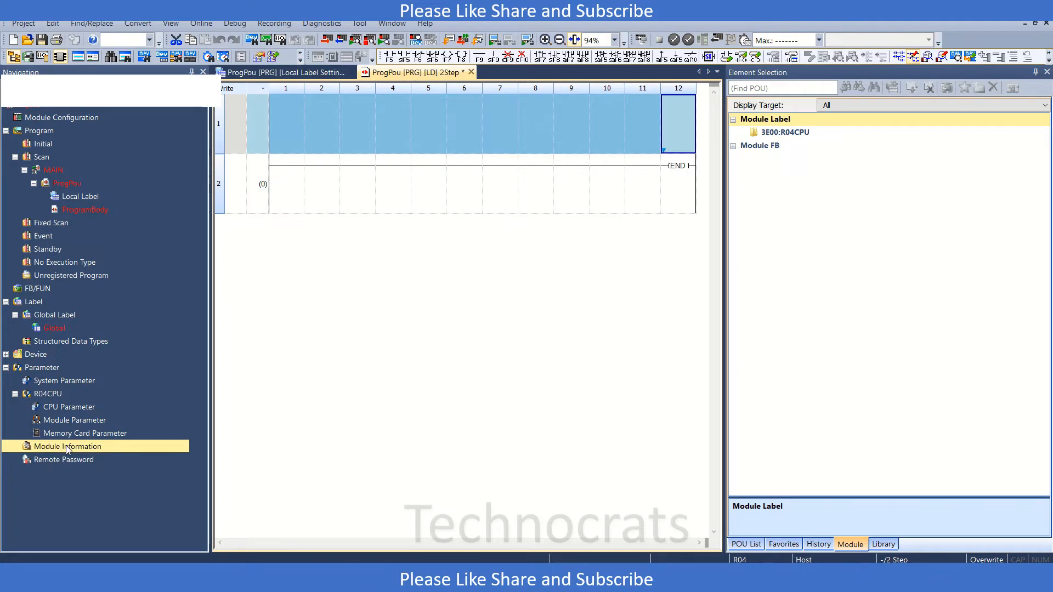
- Add a new Analog Output module named R60DA4 via Module Information and confirm it
right_click(67, 446)
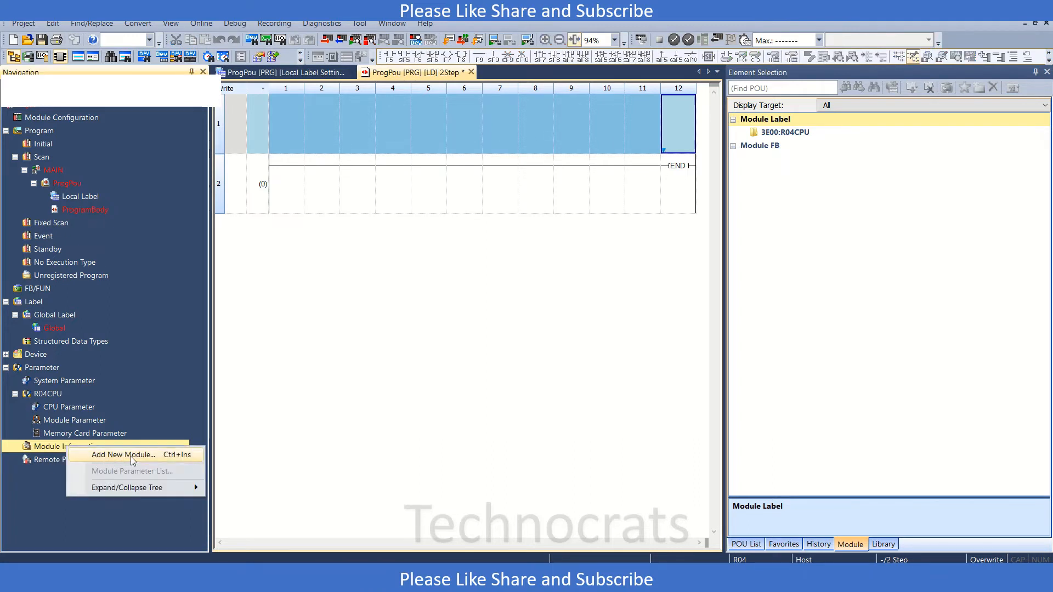
click(121, 454)
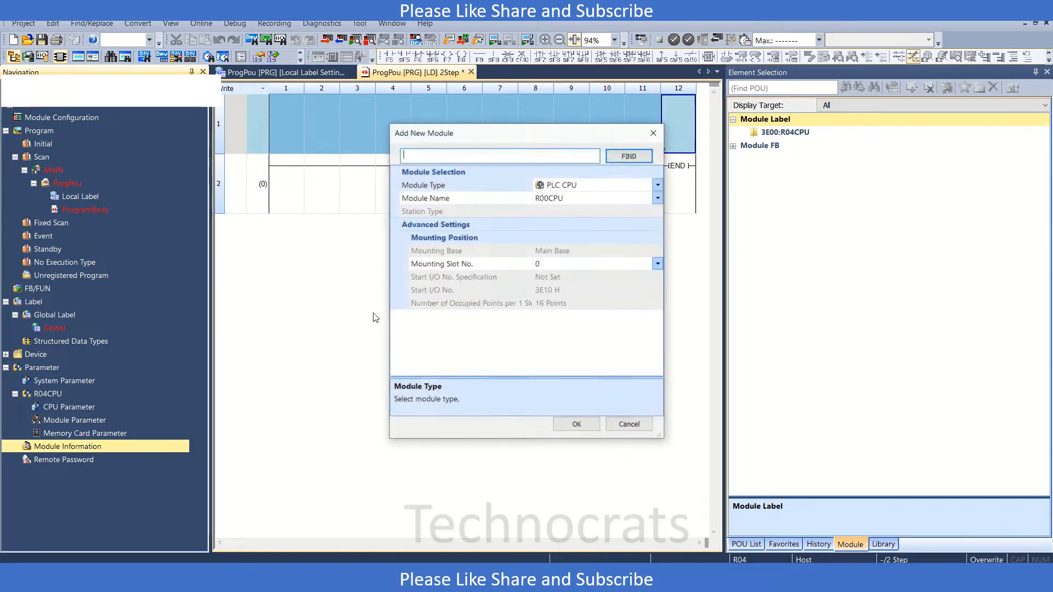
click(656, 184)
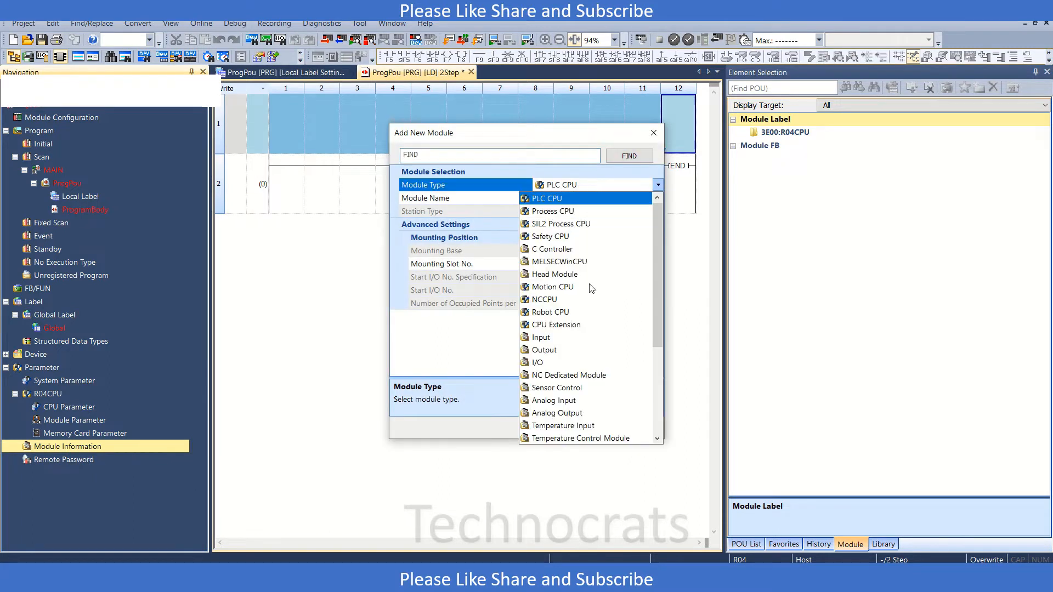
click(557, 412)
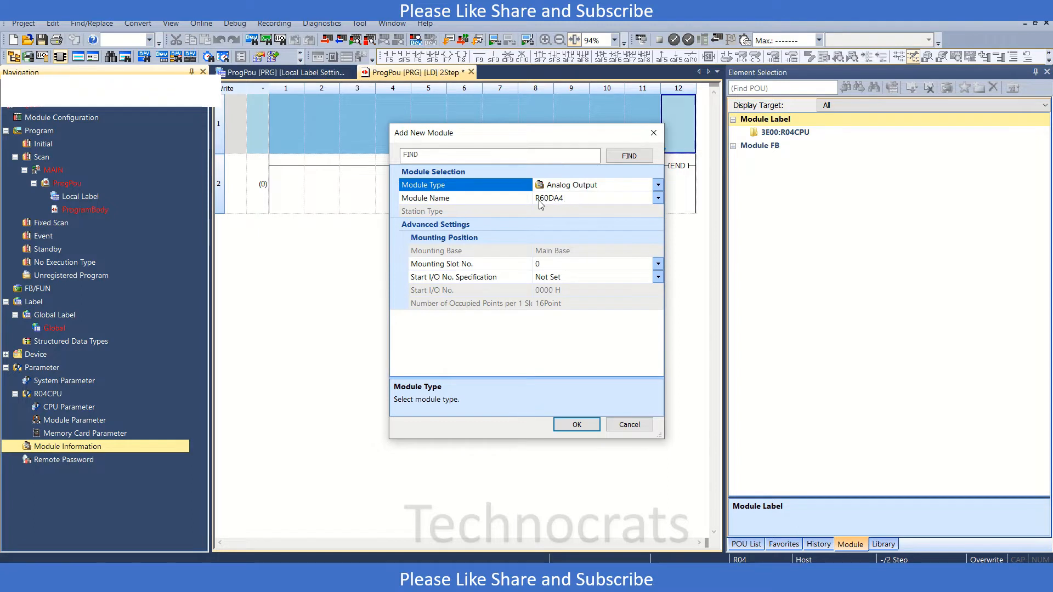
click(657, 197)
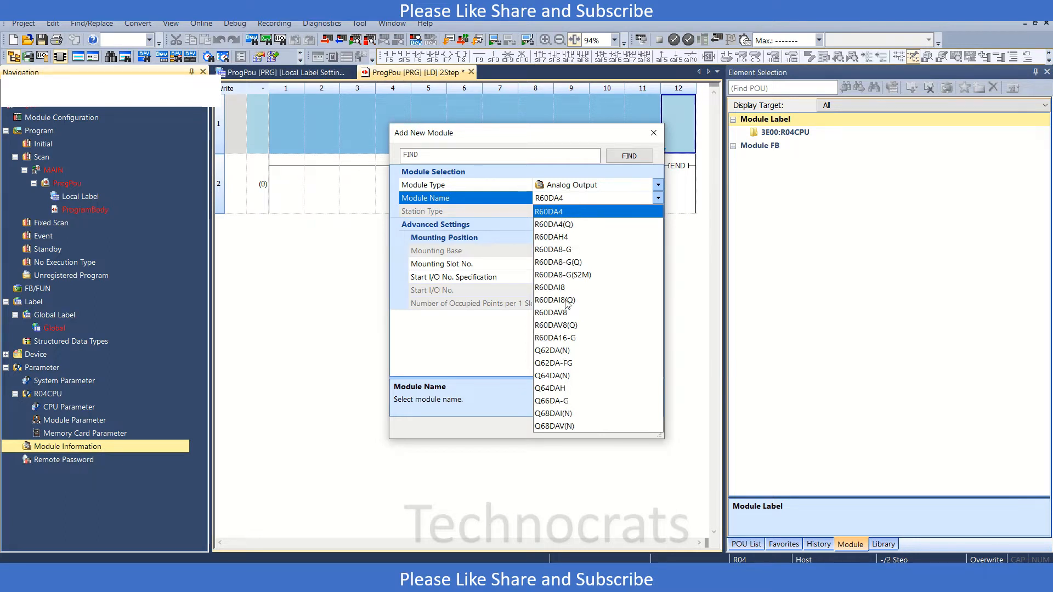
click(548, 212)
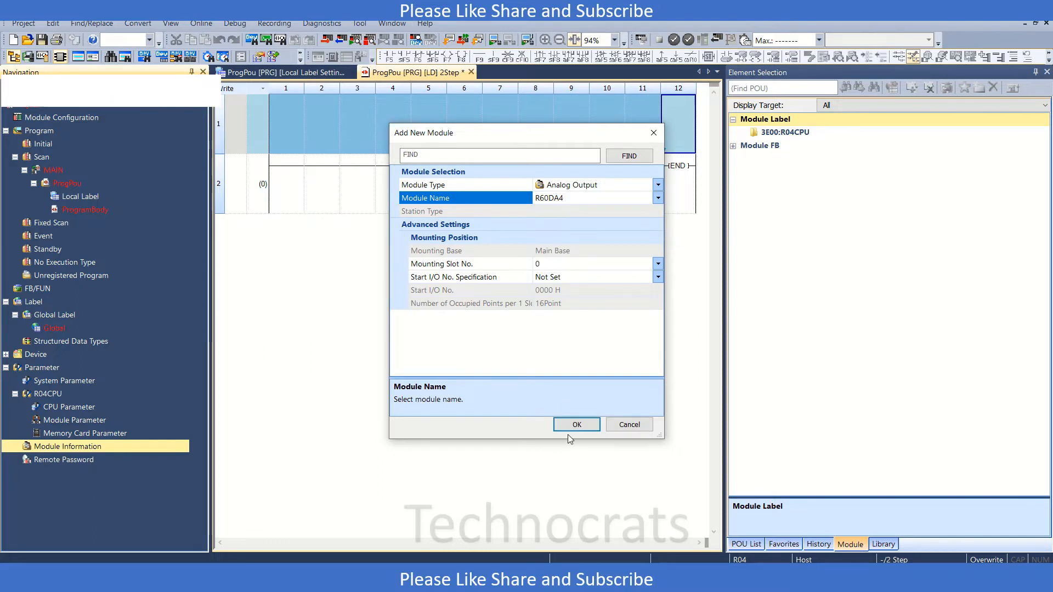
click(576, 424)
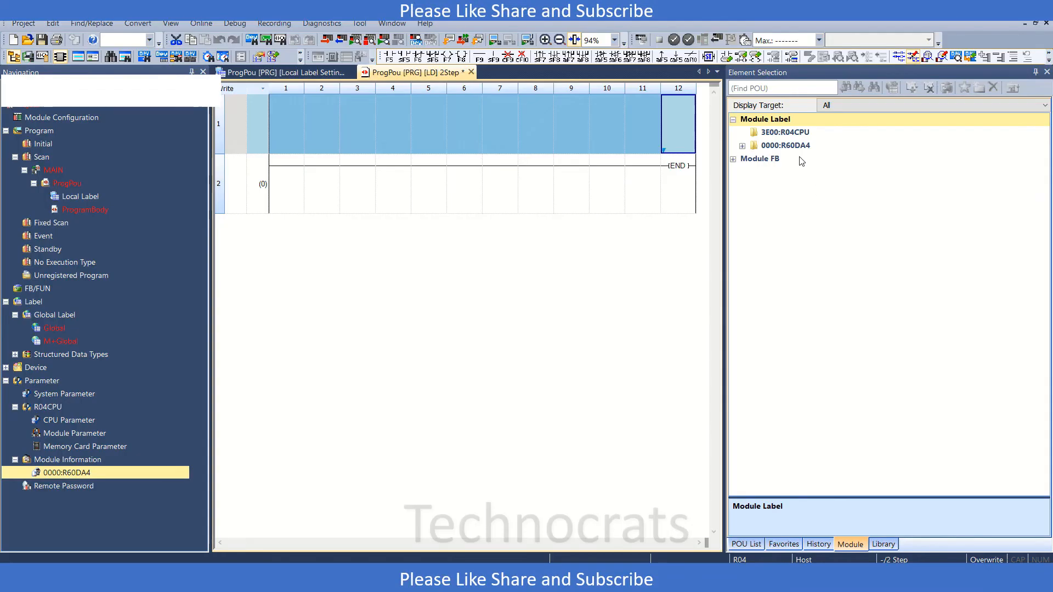
- Open the Module Parameter settings of the 0000:R60DA4 module from the Navigation tree
click(743, 145)
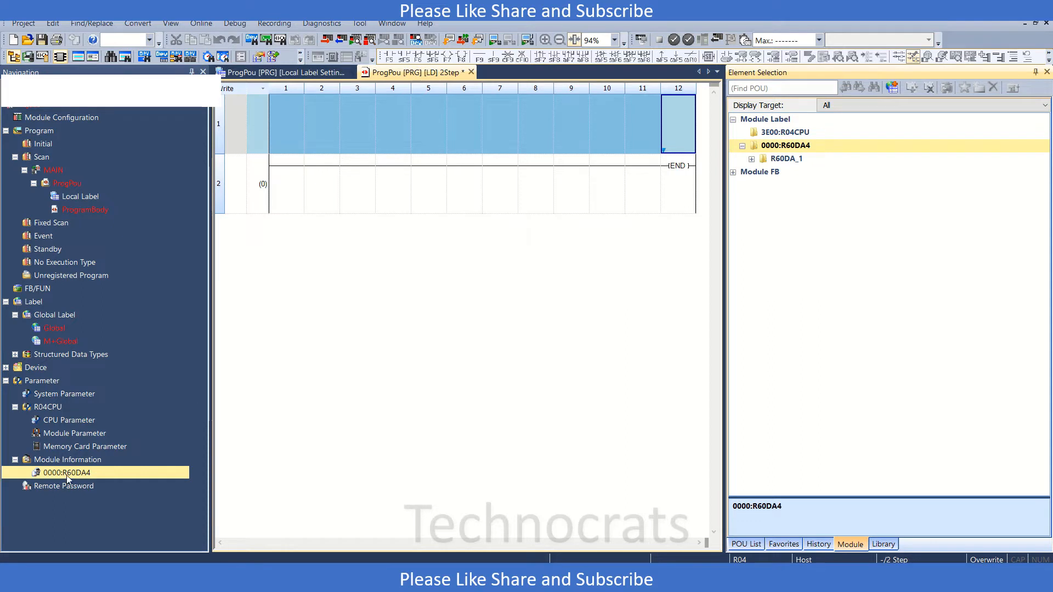
double_click(65, 472)
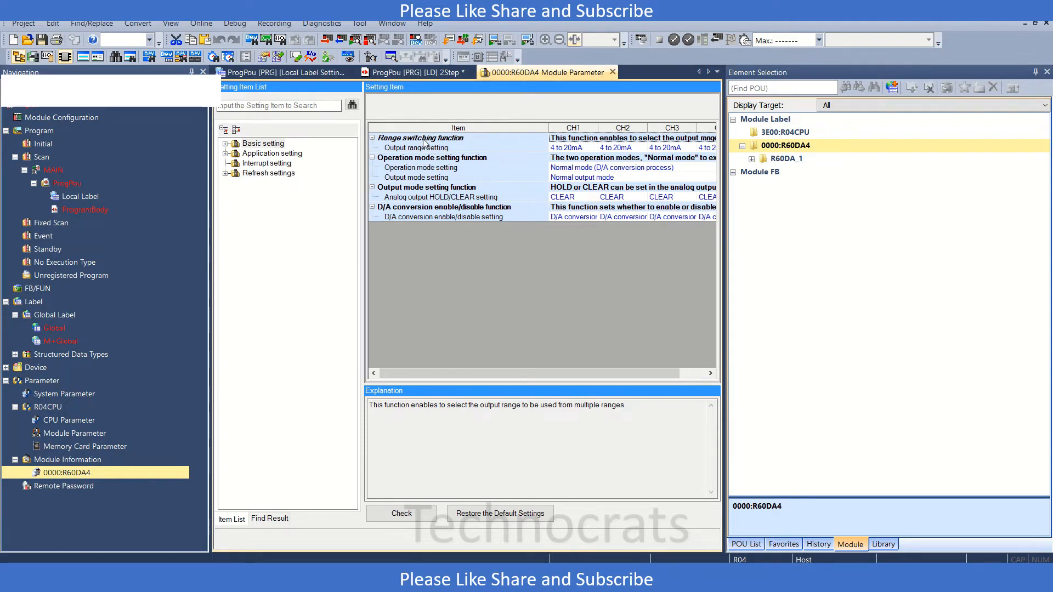
click(567, 148)
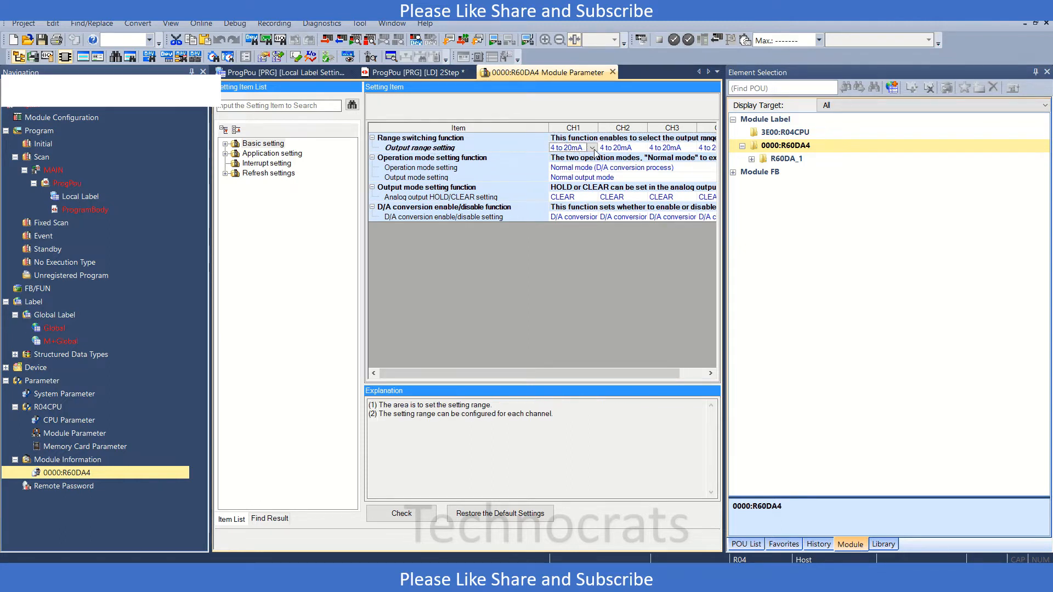
click(592, 149)
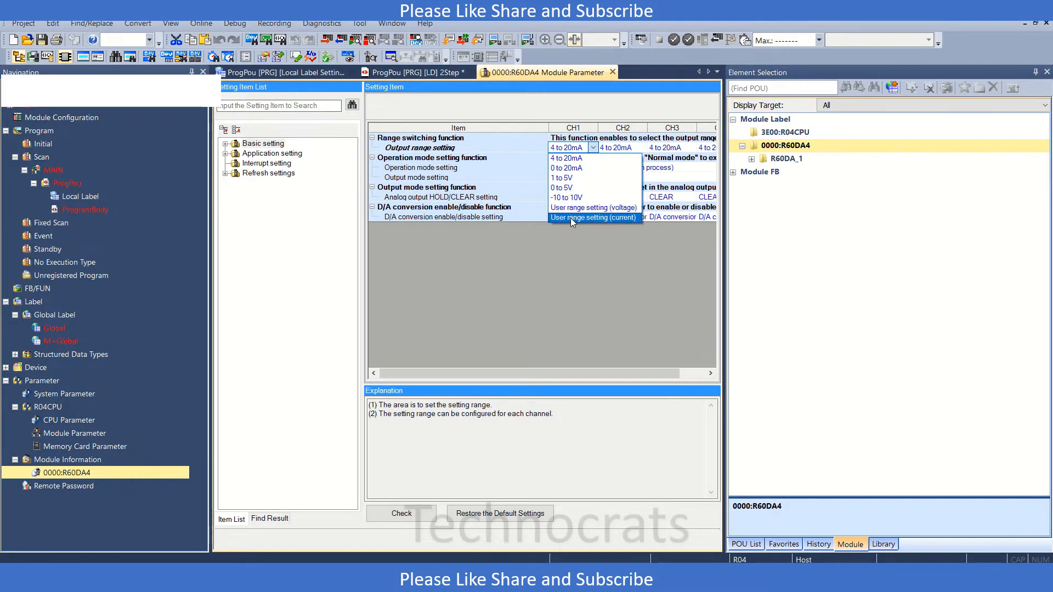
mouse_move(593, 207)
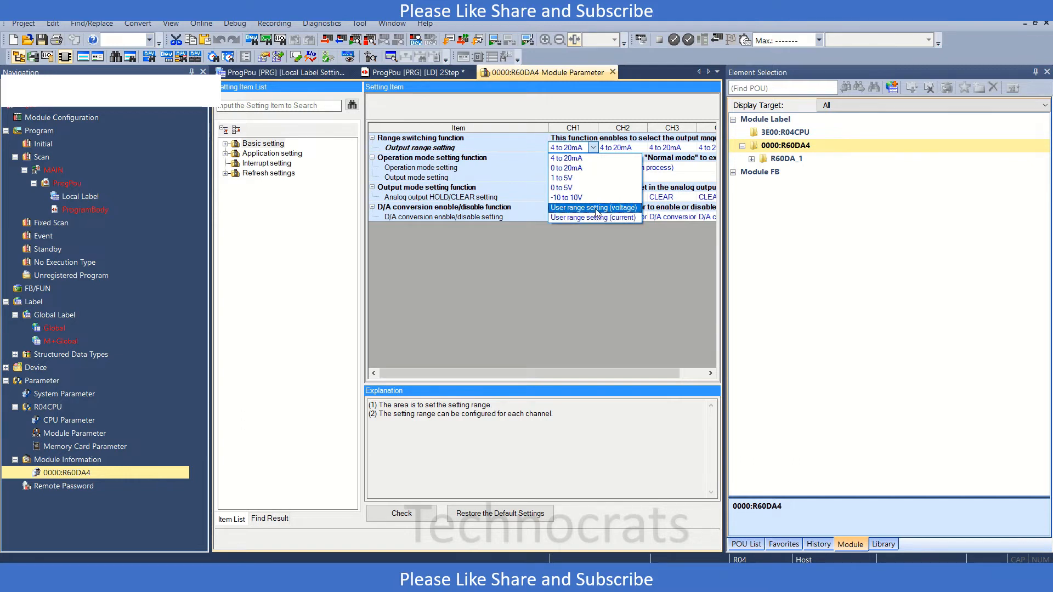
click(566, 147)
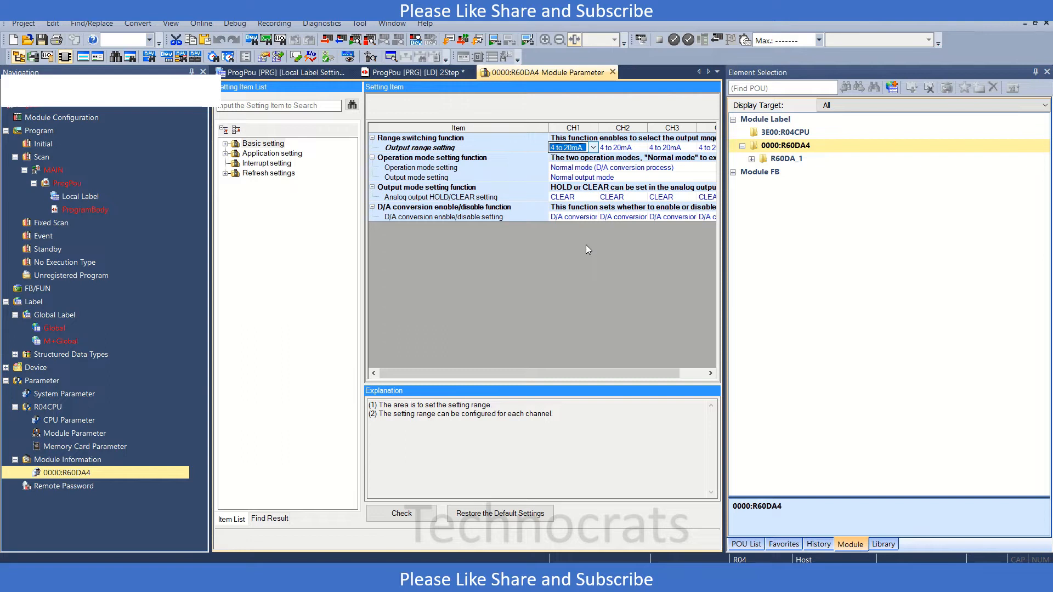
mouse_move(730, 130)
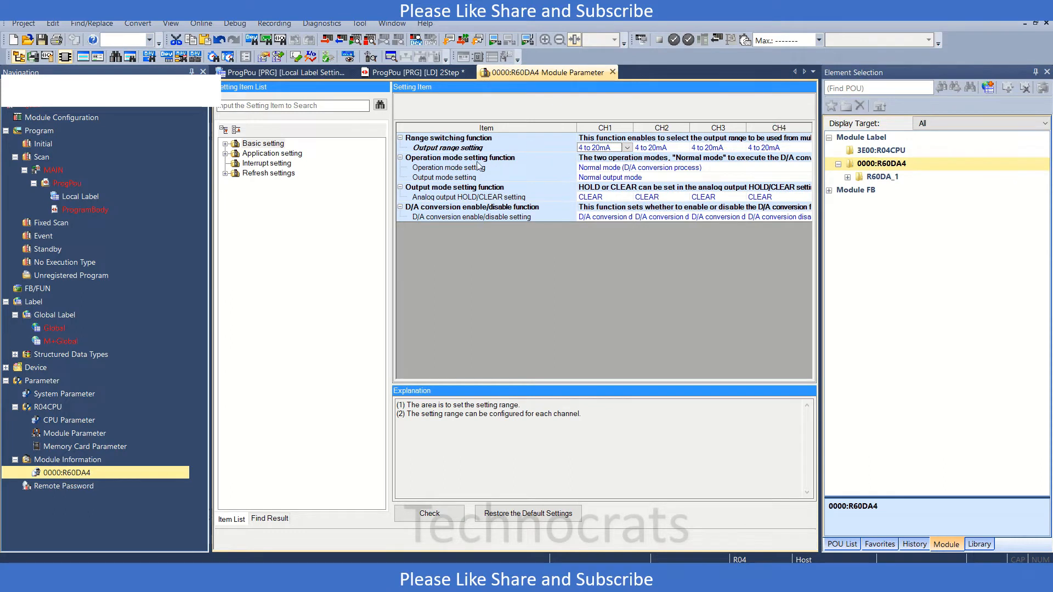
mouse_move(653, 177)
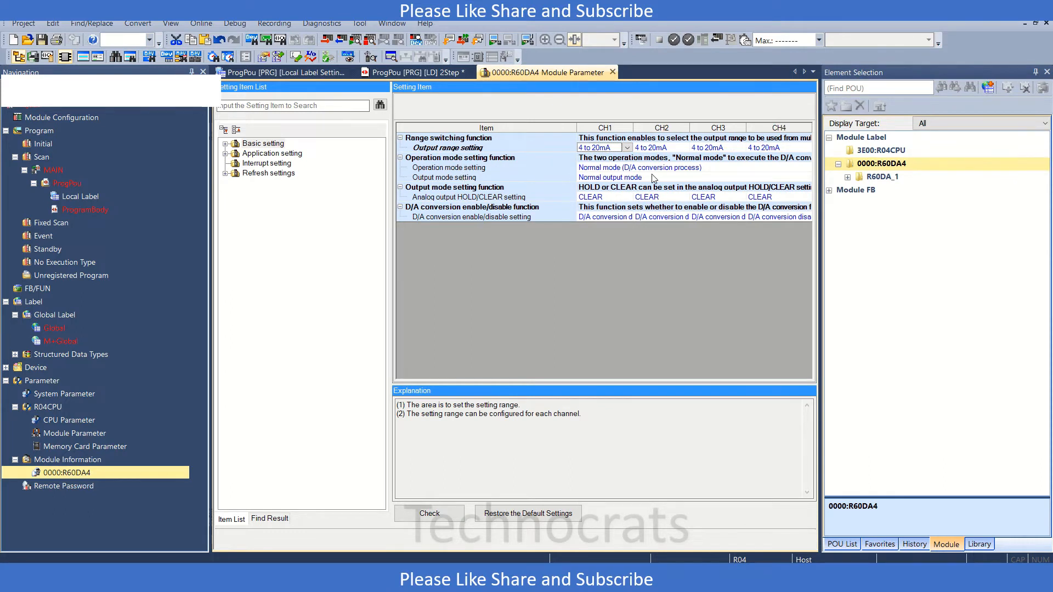
click(805, 168)
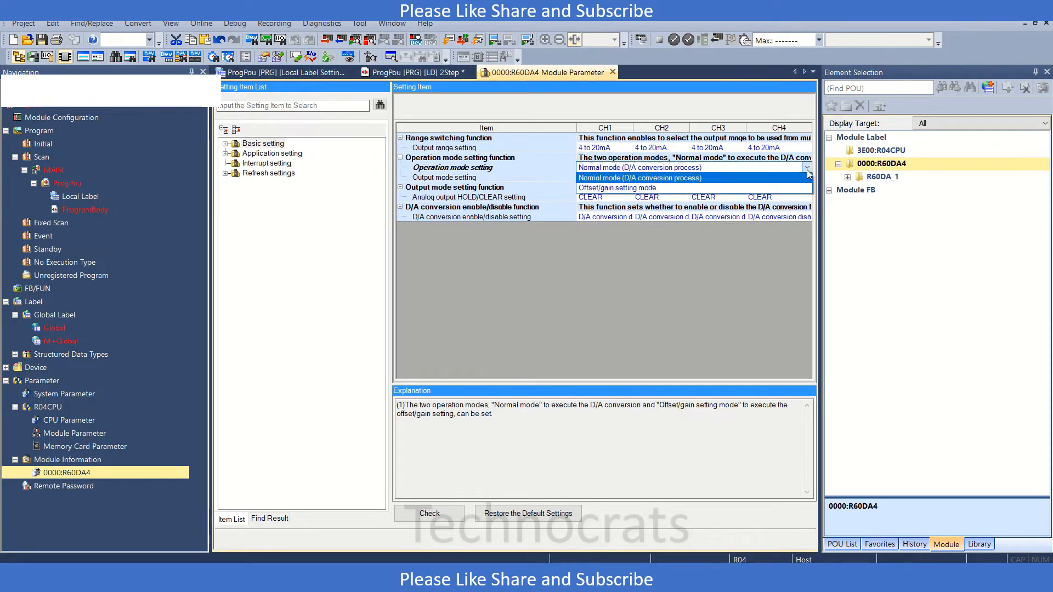
mouse_move(616, 188)
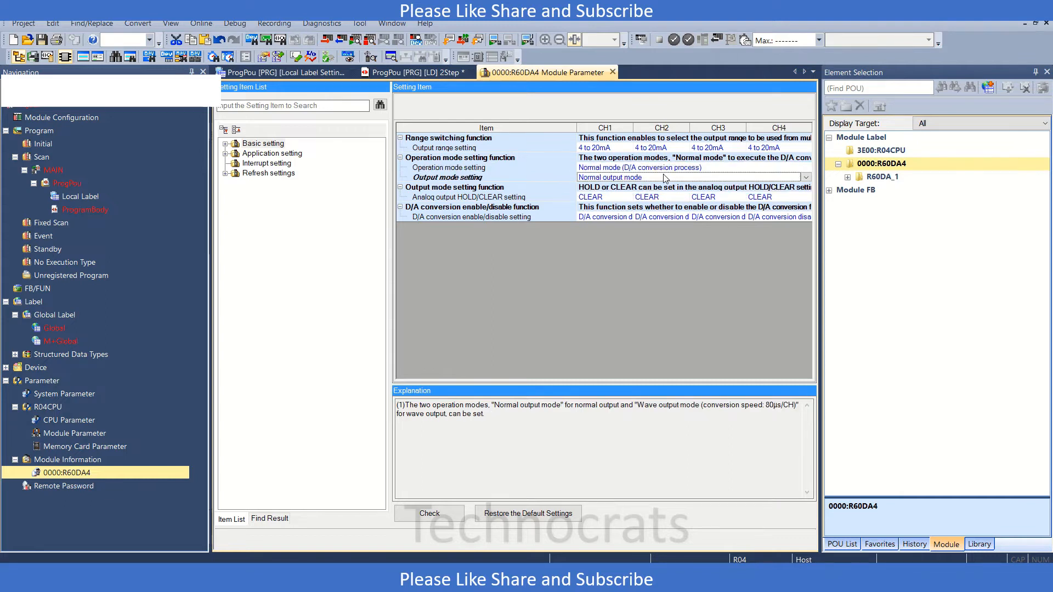
click(804, 177)
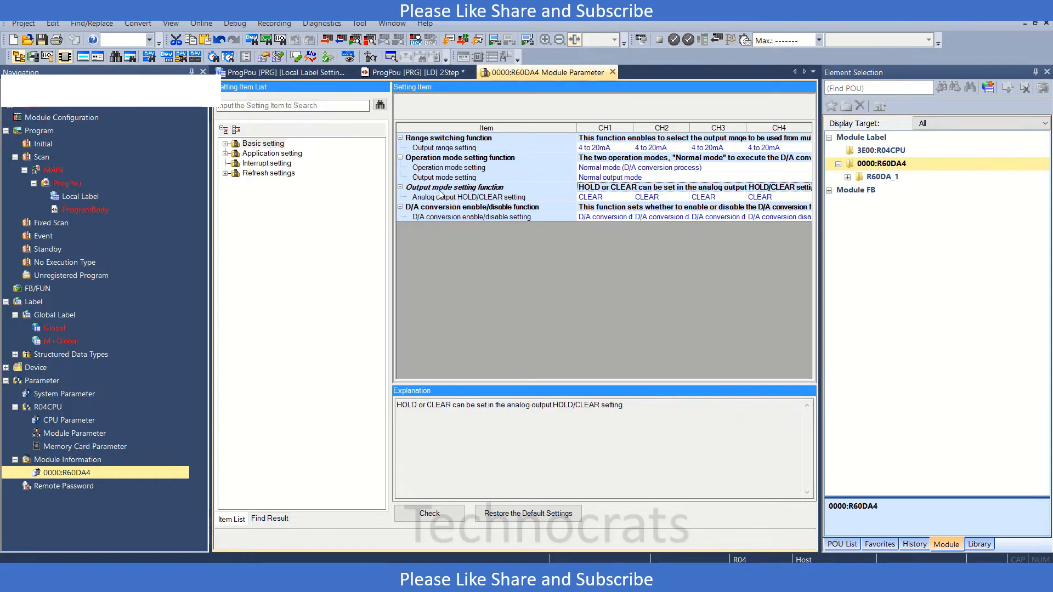
mouse_move(661, 197)
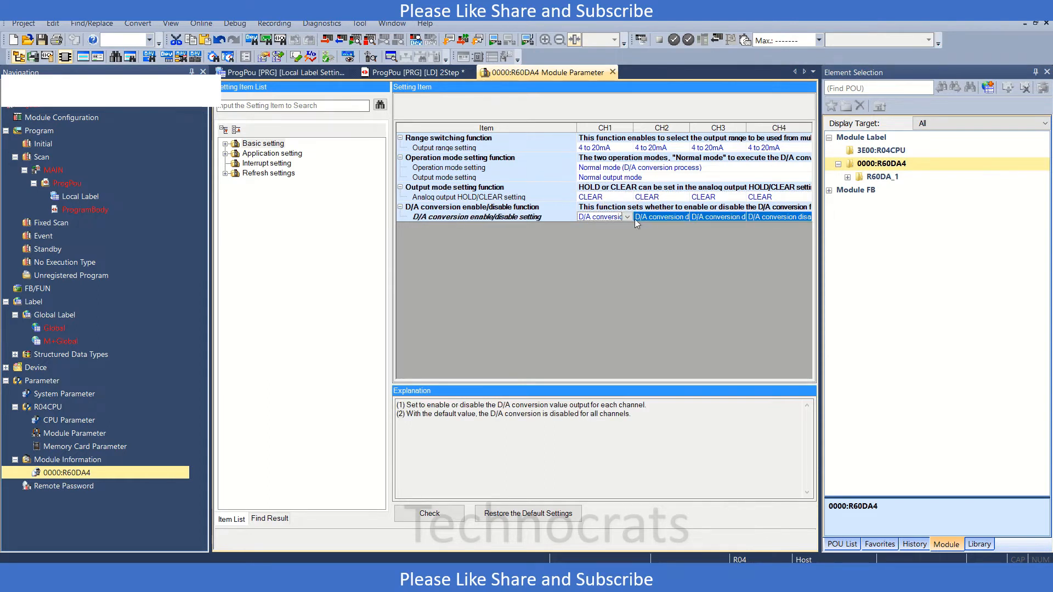
click(627, 216)
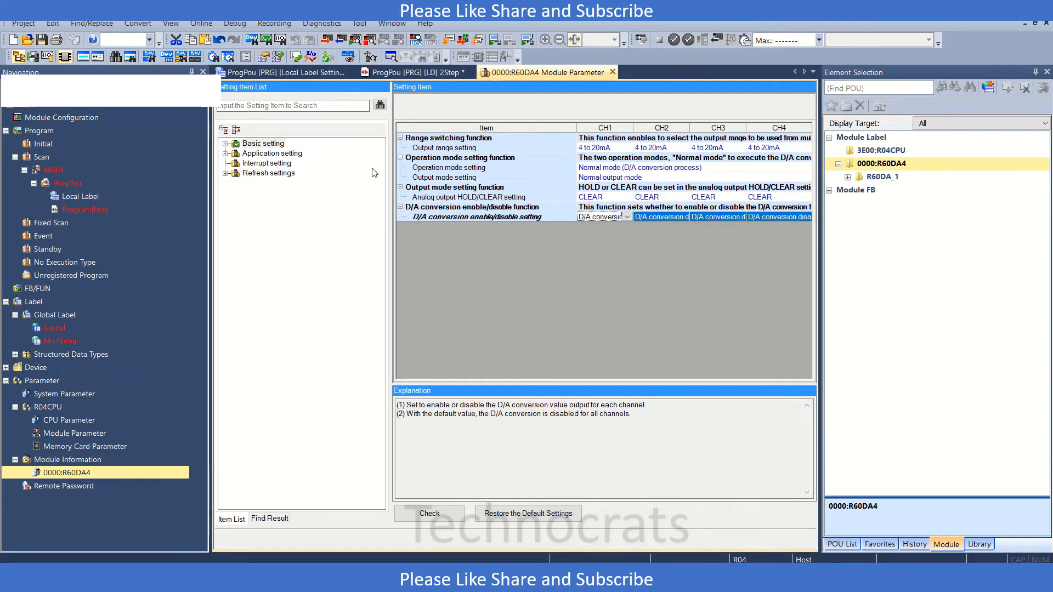
- Move from the R60DA4 application settings to its Refresh settings item
click(271, 153)
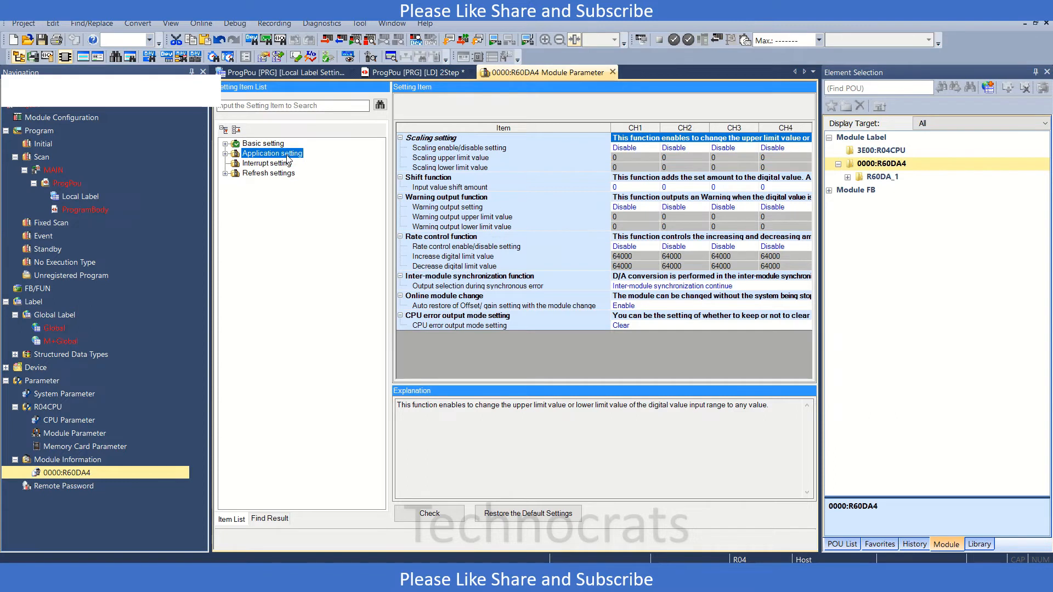
mouse_move(449, 204)
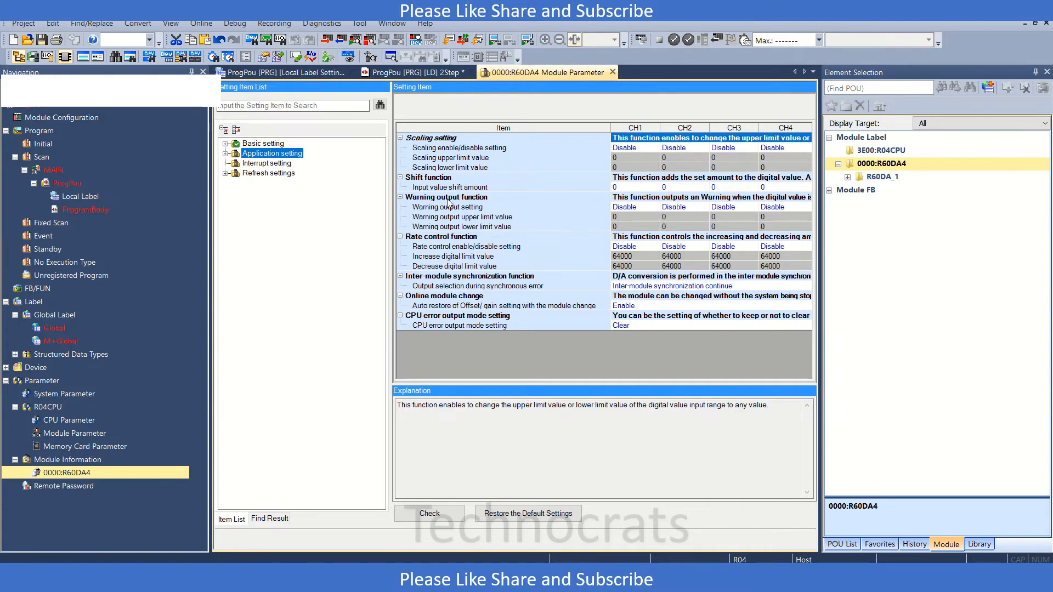
mouse_move(496, 247)
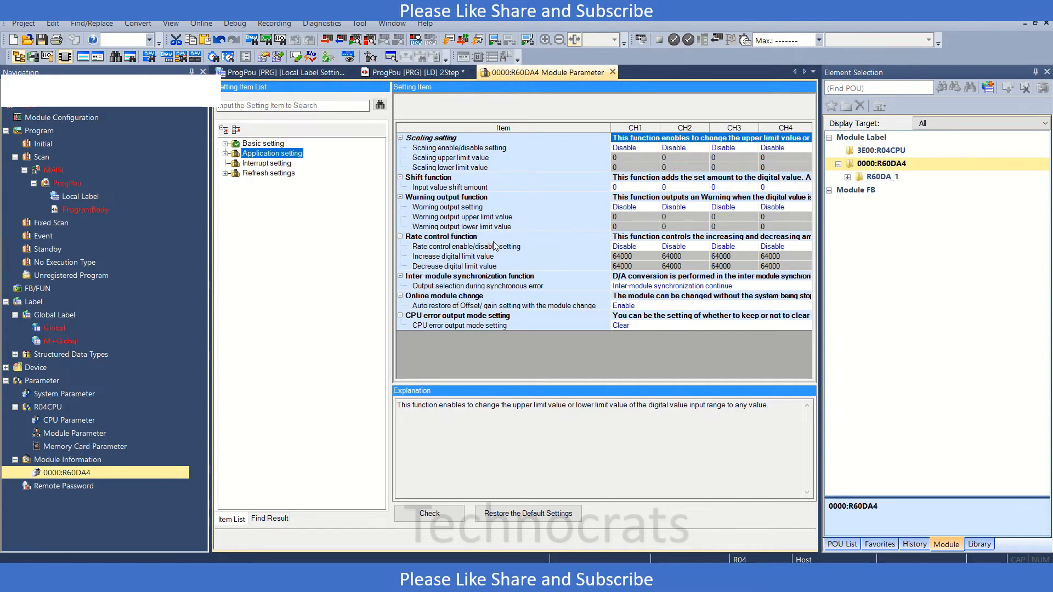
mouse_move(471, 270)
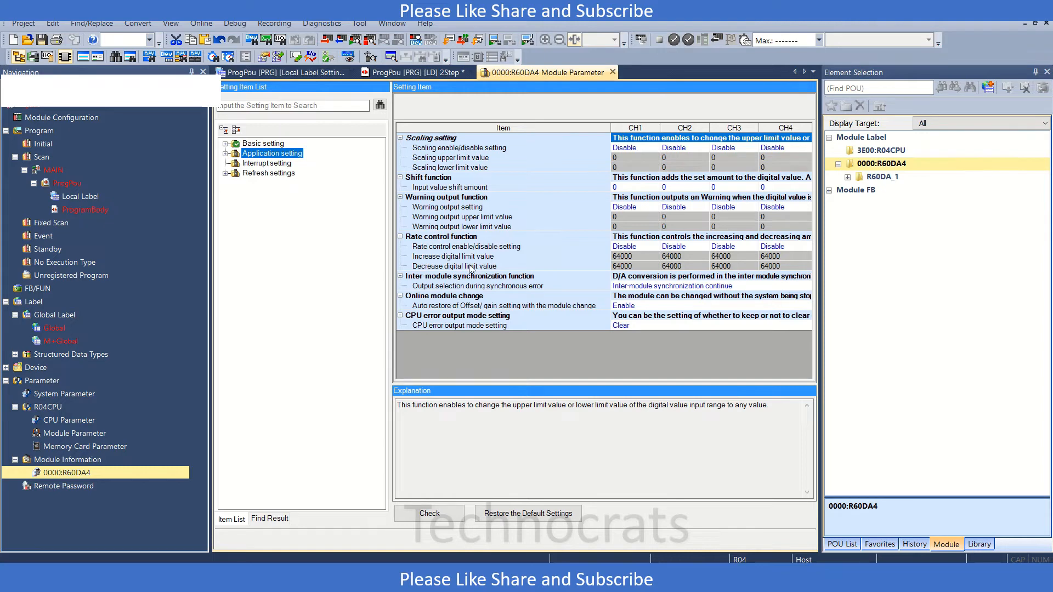
click(269, 172)
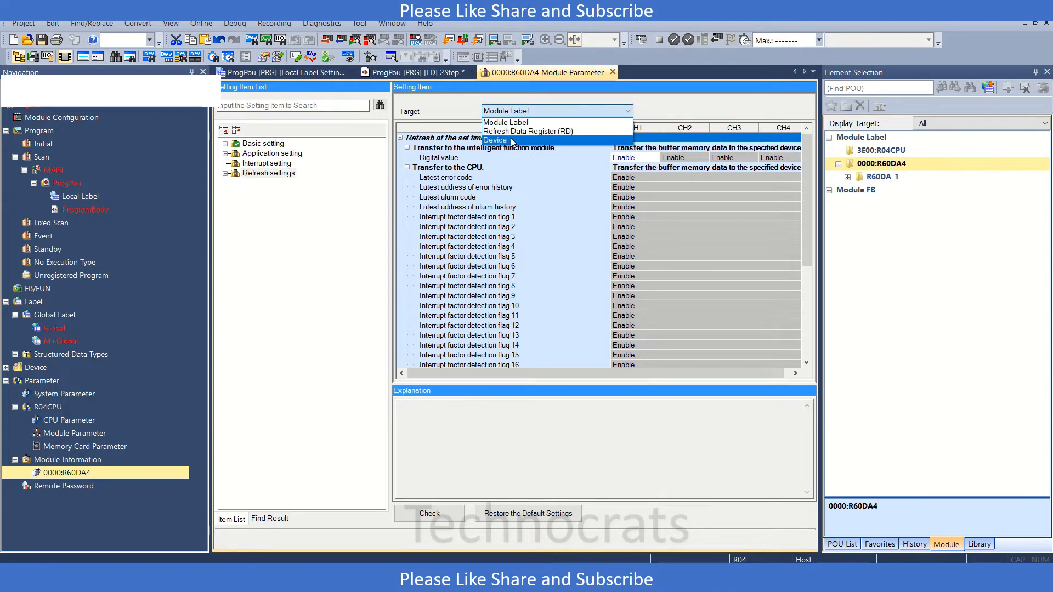
- Set the refresh Target to Device, accept the warning, and enter D10 for CH1 Digital value
click(495, 139)
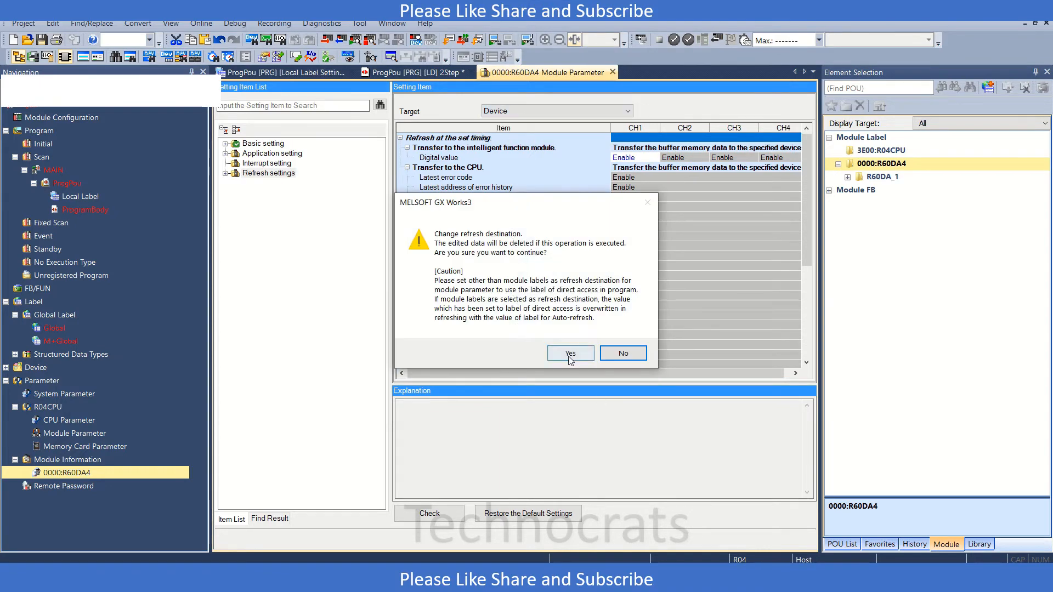
click(569, 352)
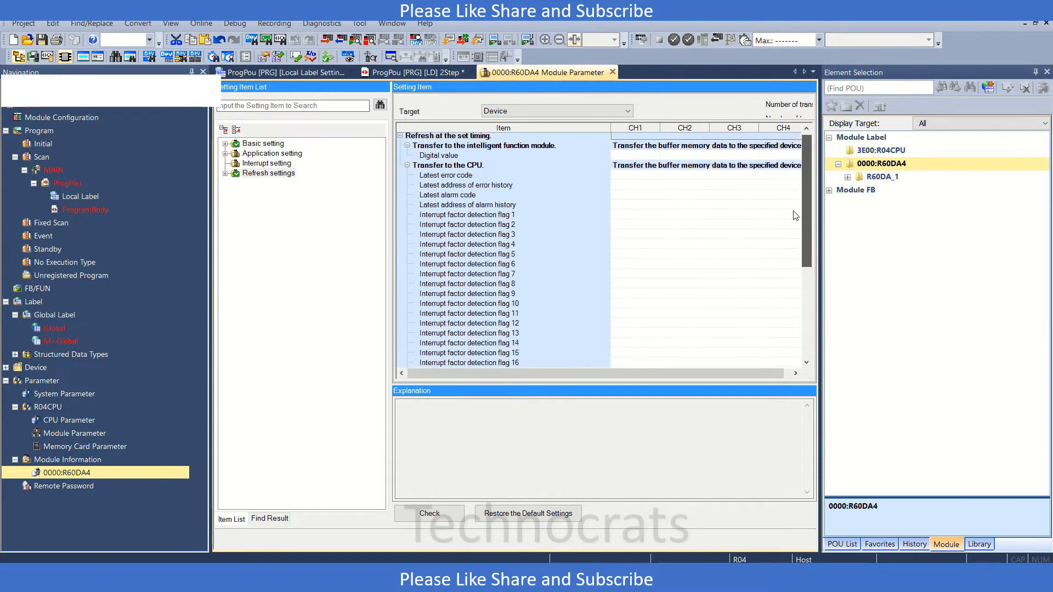
click(441, 157)
text(D10)
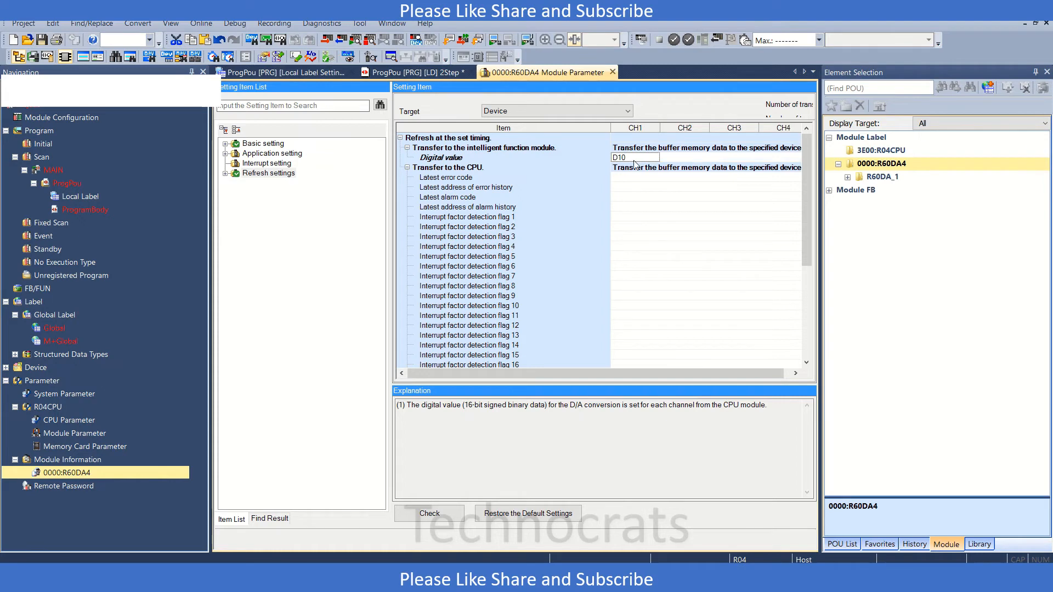
- Change the refresh Target back to Module Label, confirm, and return to the ProgPou ladder program
click(633, 157)
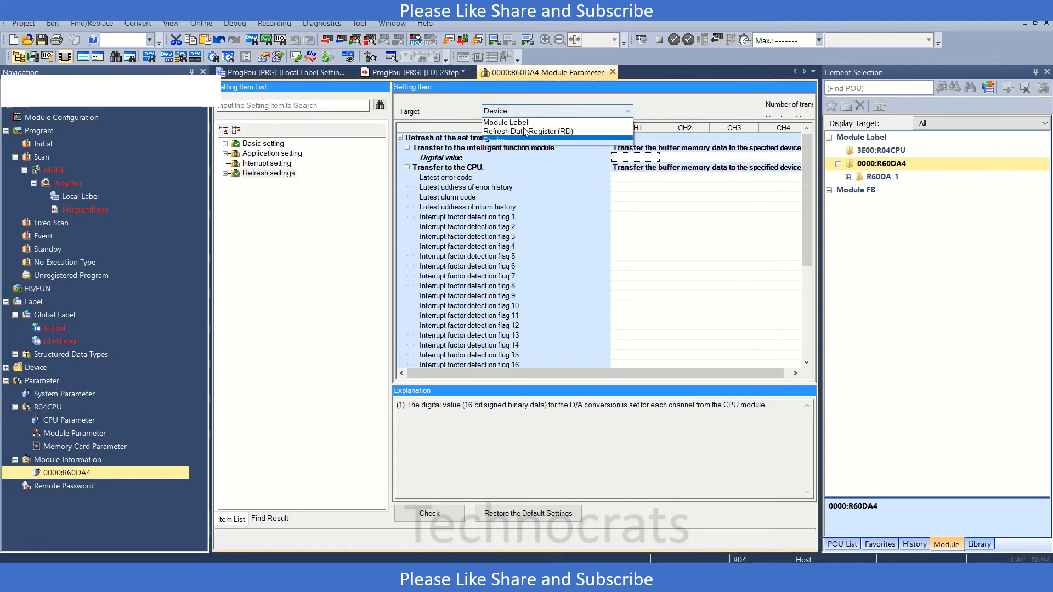
click(505, 121)
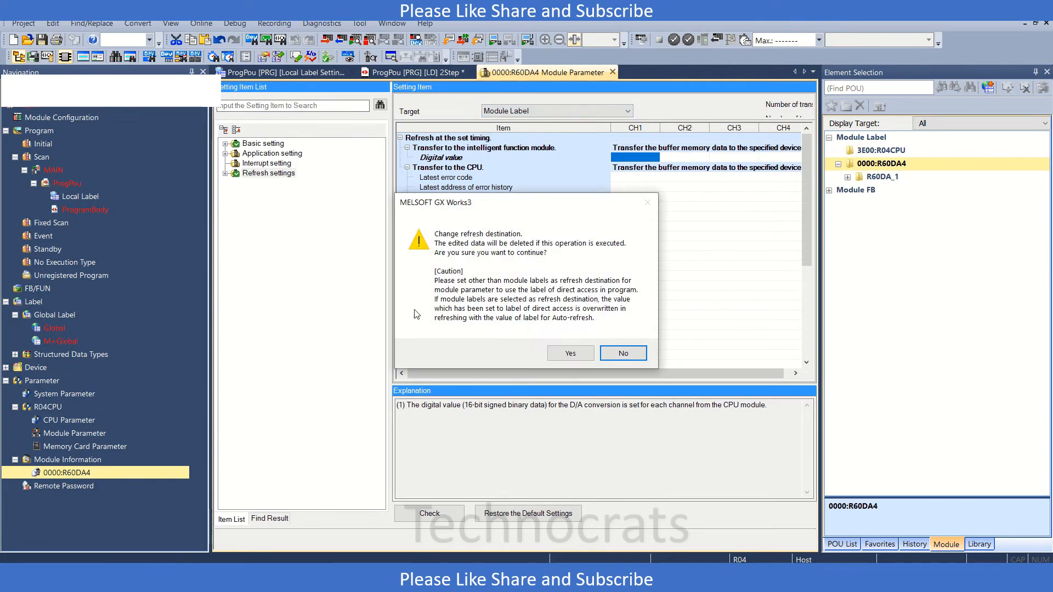
click(570, 352)
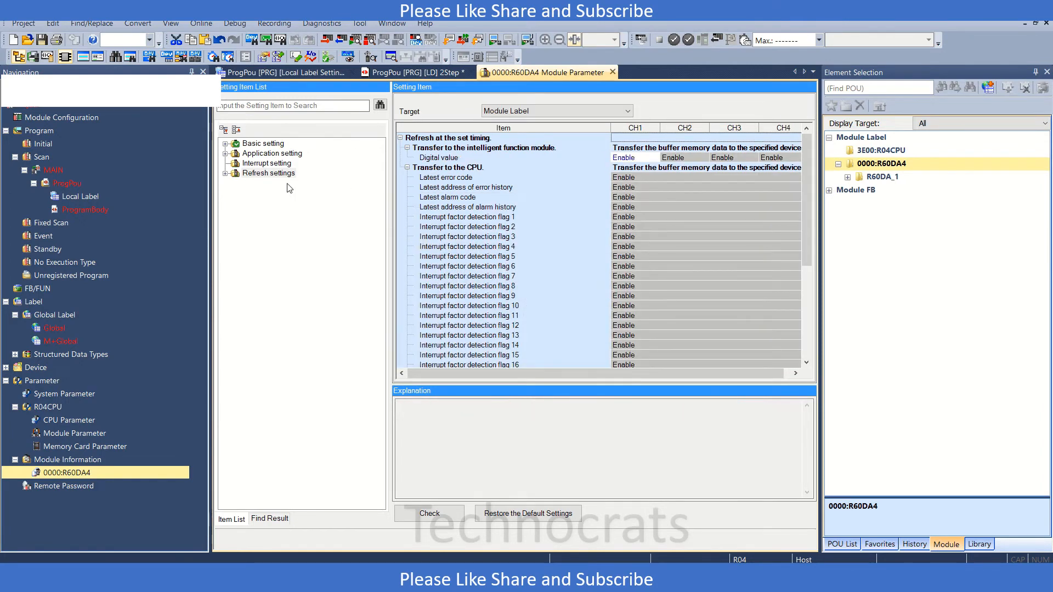
click(417, 72)
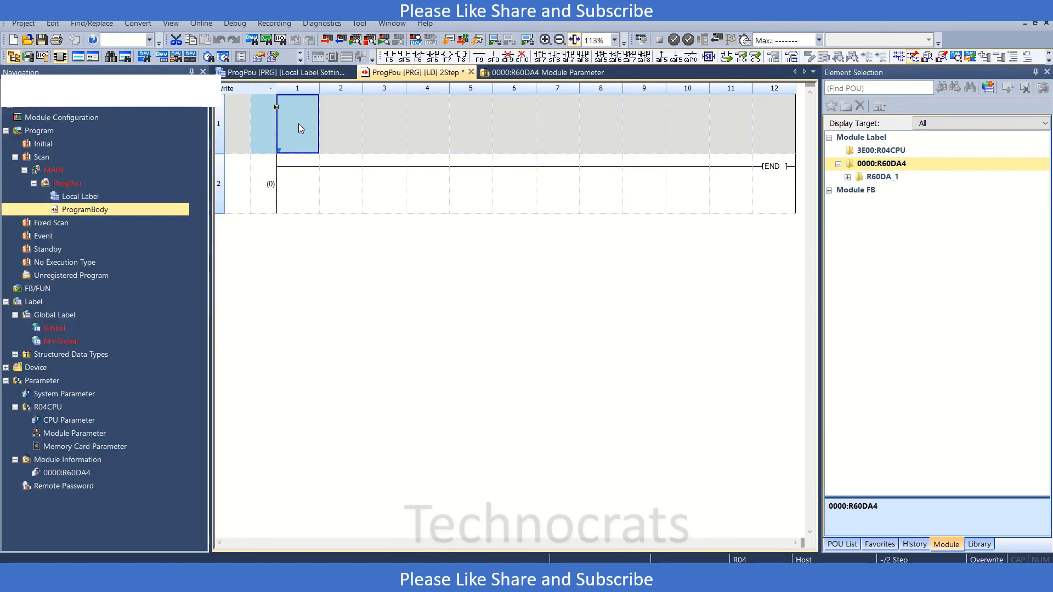
- Place an SM400 contact, then the R60DA_1 bModuleREADY input signal label from Element Selection
text(sm400)
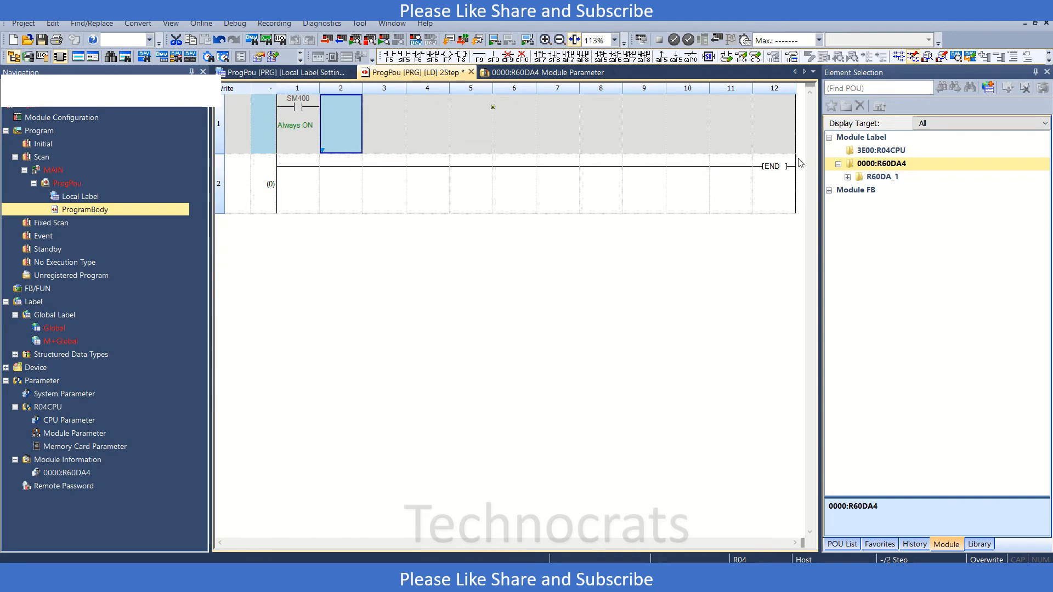
click(851, 176)
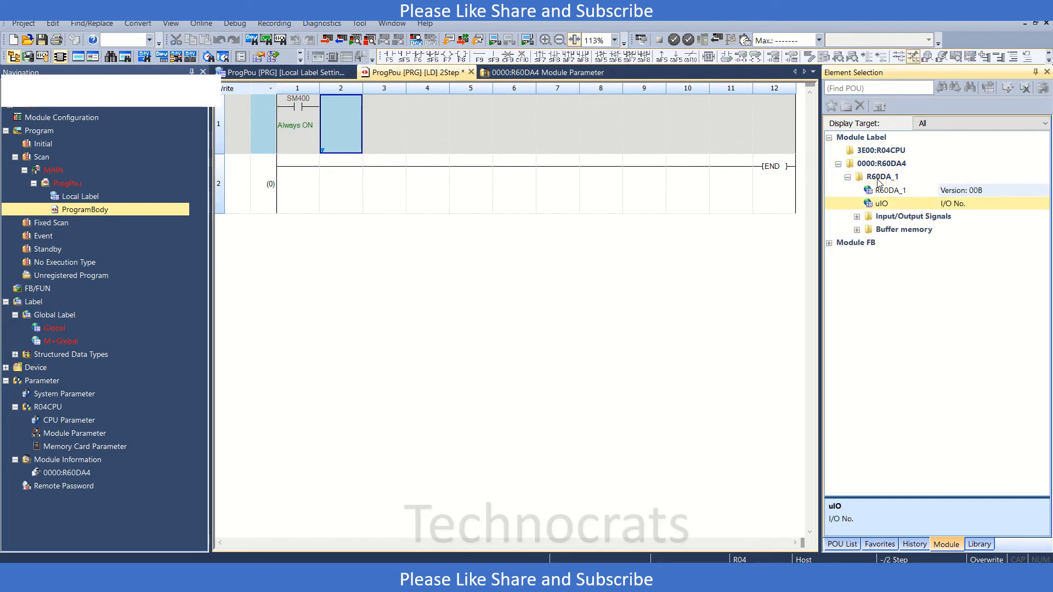
click(857, 217)
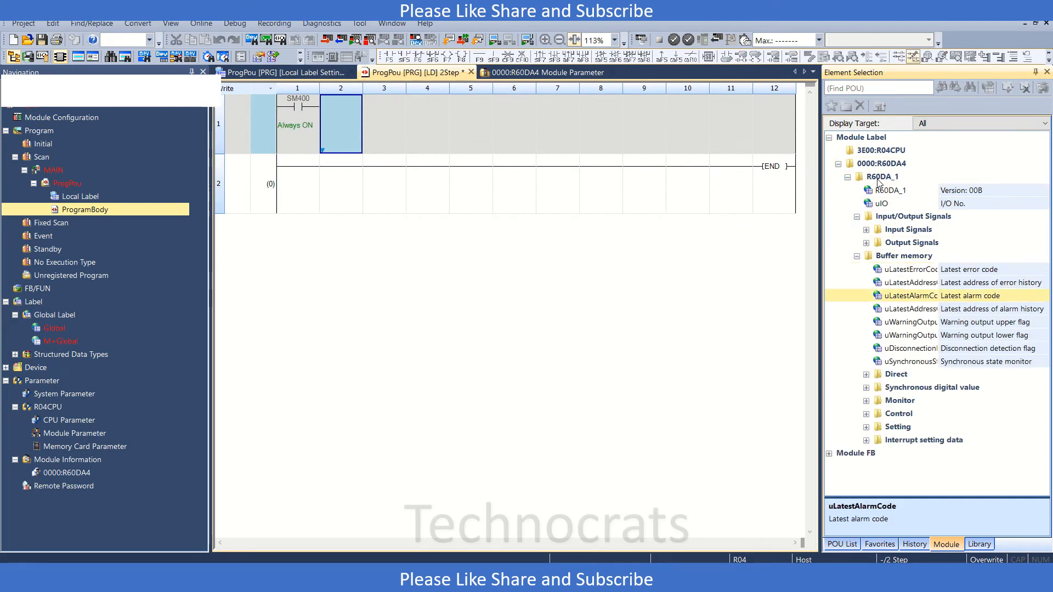
click(875, 414)
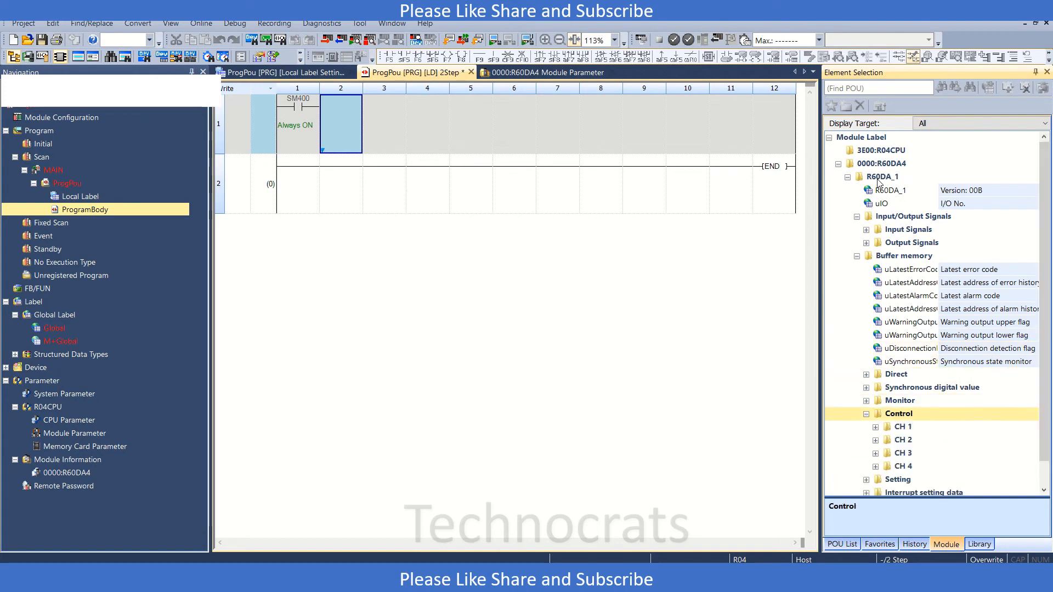
click(876, 427)
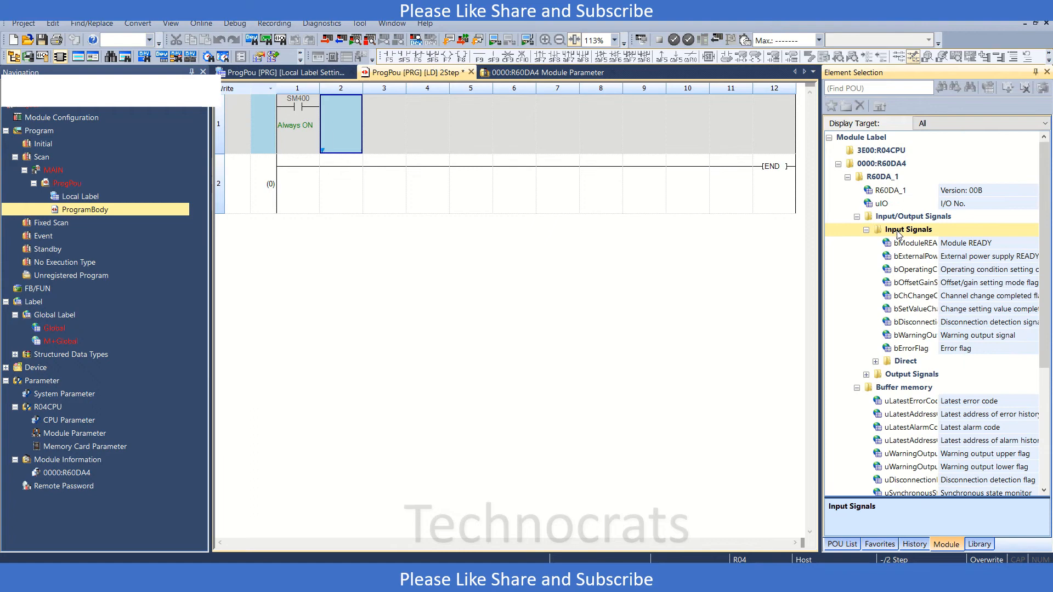
click(915, 242)
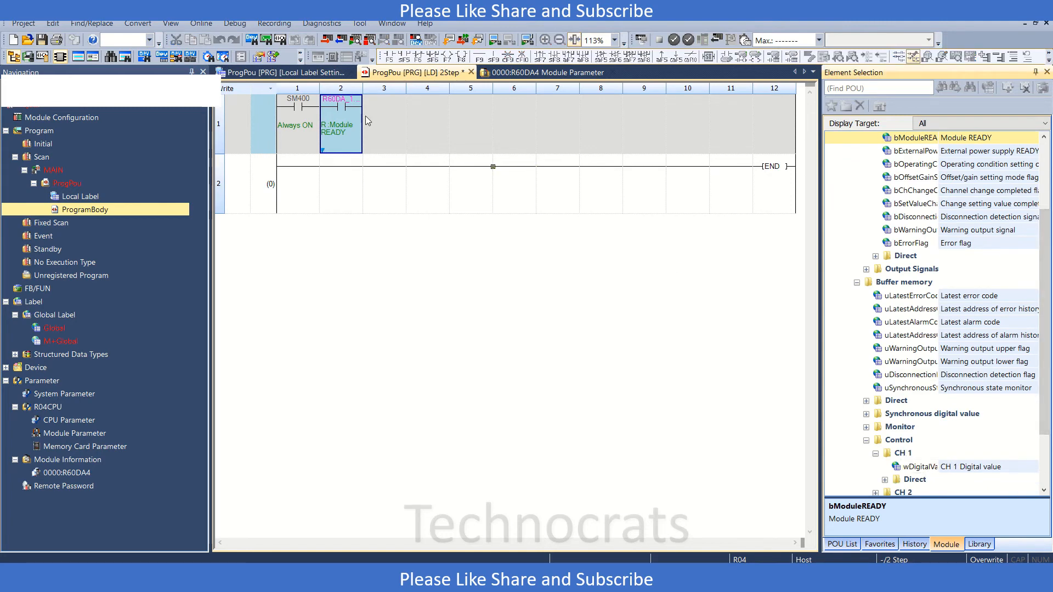
- Add MOV D10 ? after Module READY and fill its destination with the CH 1 wDigitalValue label
click(384, 124)
text(mov D10)
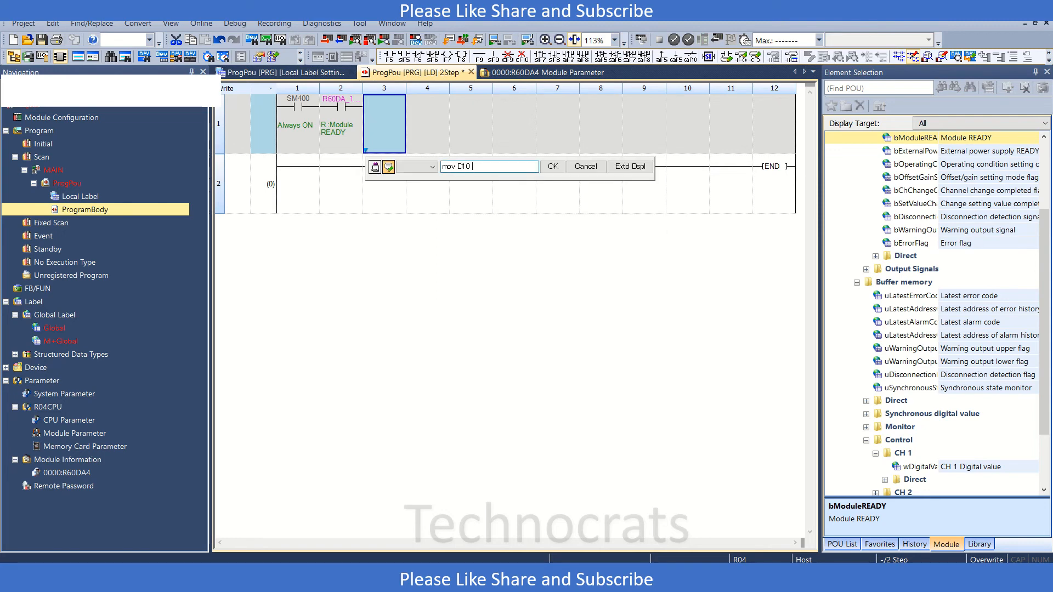
text(?)
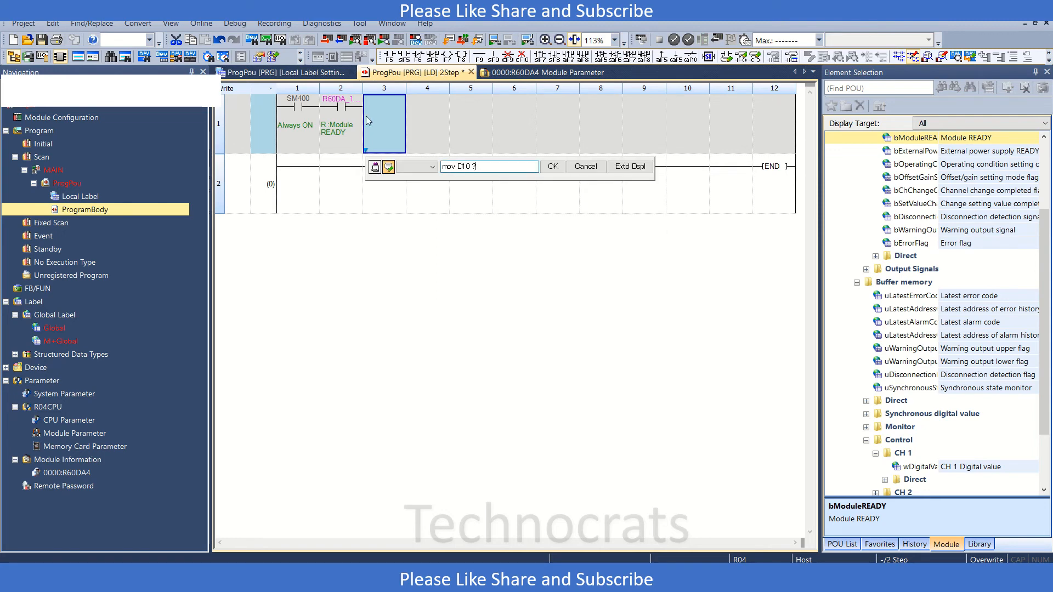
click(551, 166)
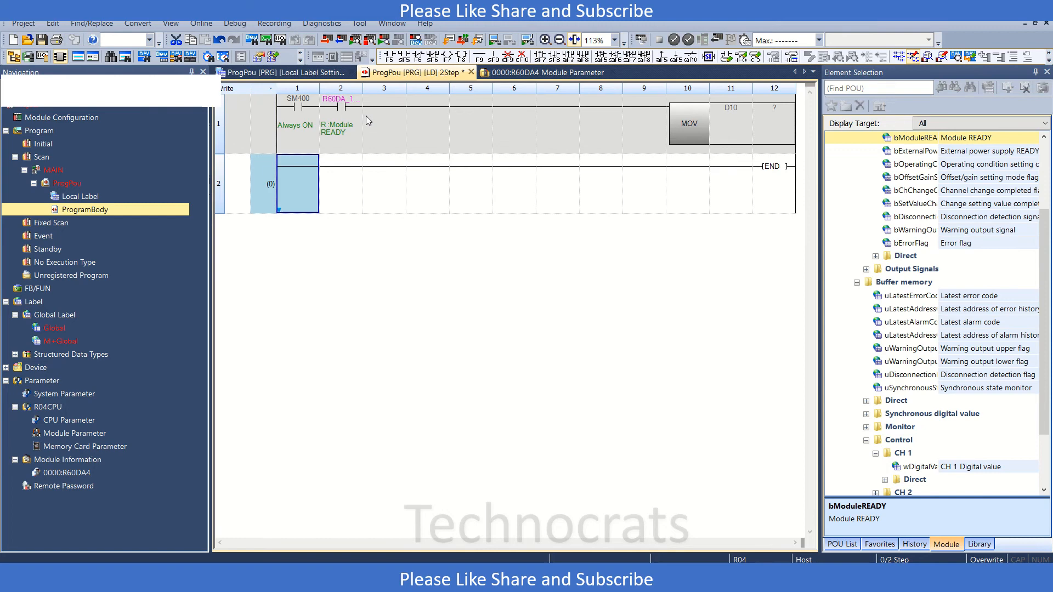
click(933, 466)
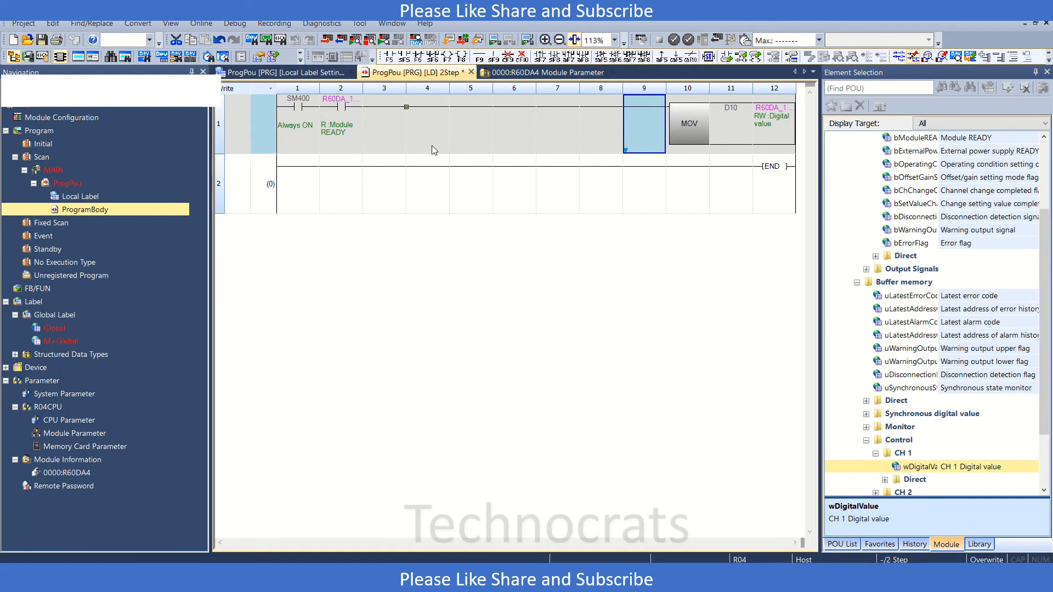
mouse_move(374, 157)
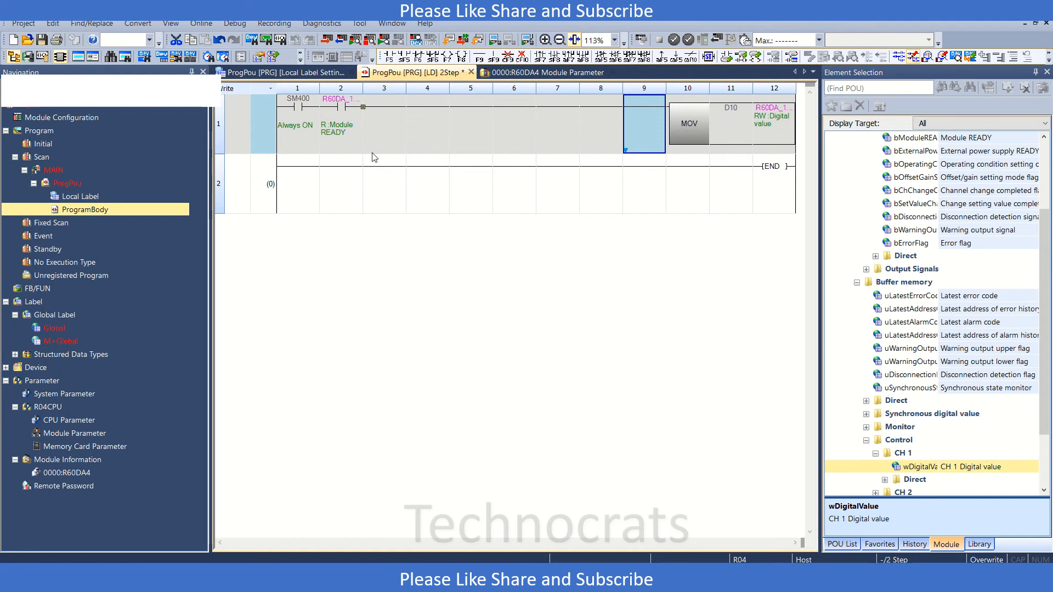
mouse_move(342, 123)
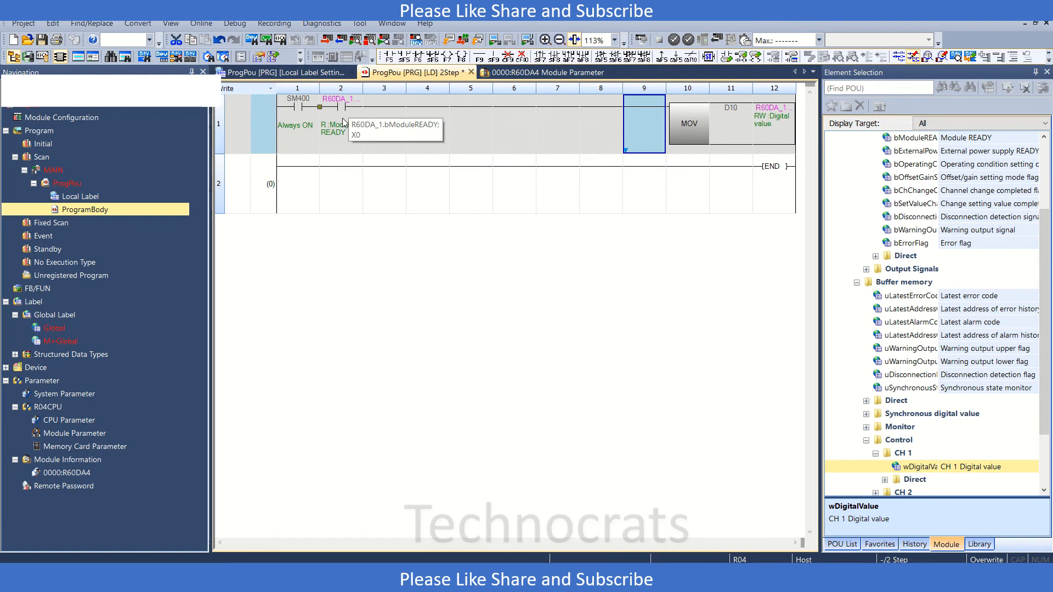
mouse_move(594, 142)
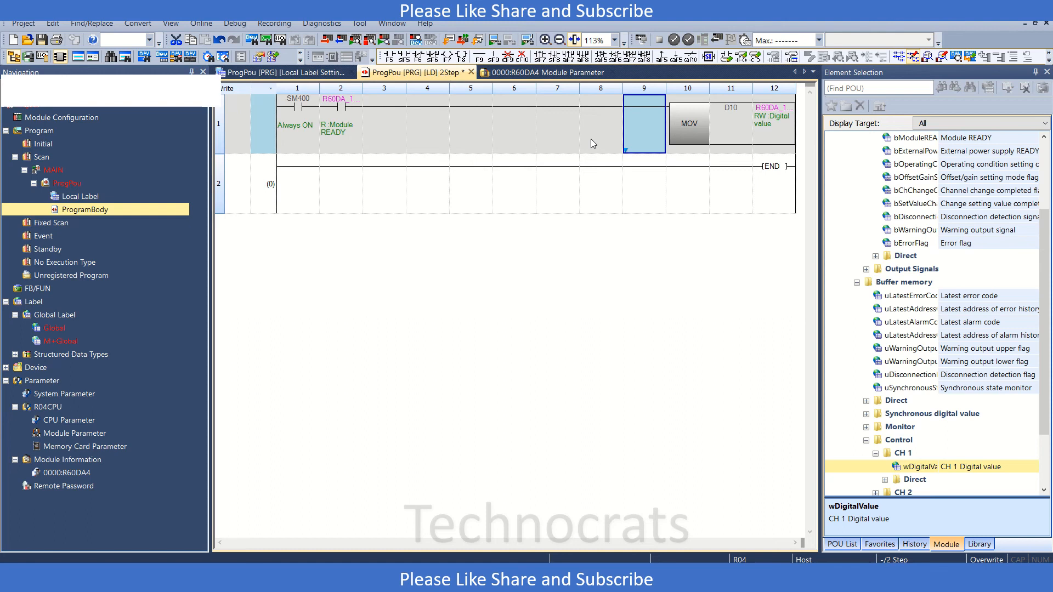
click(730, 124)
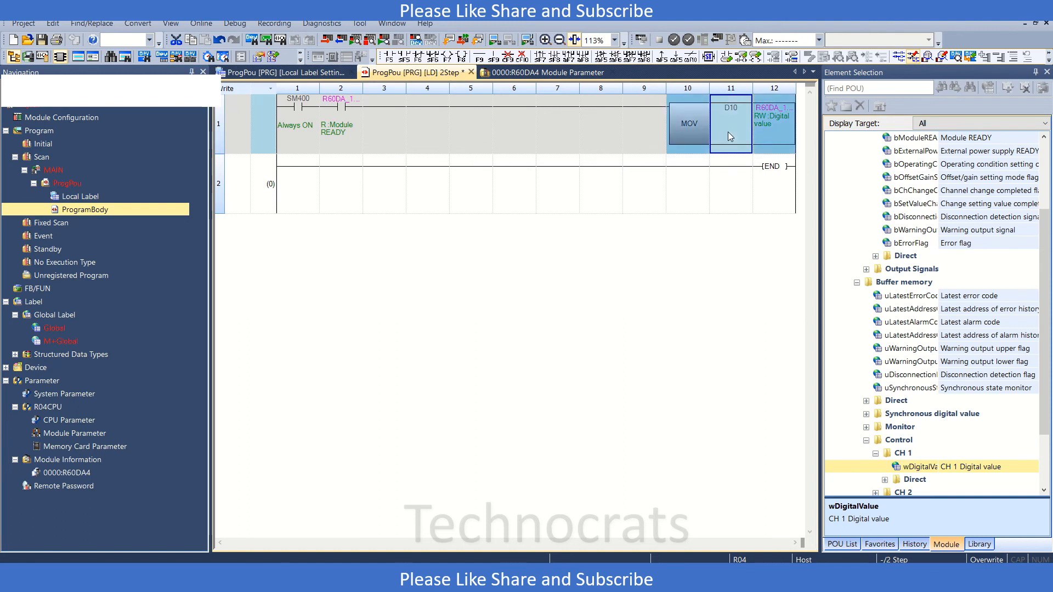